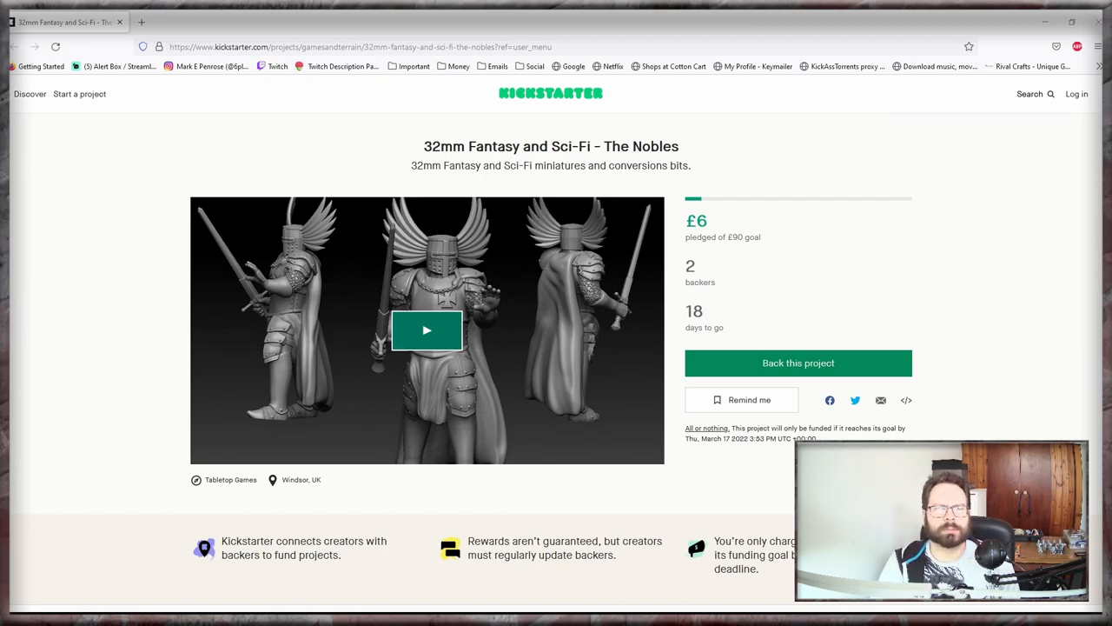
# Step: Scroll down past the miniature images into the creator's plans for the Nobles range
pyautogui.scroll(-3)
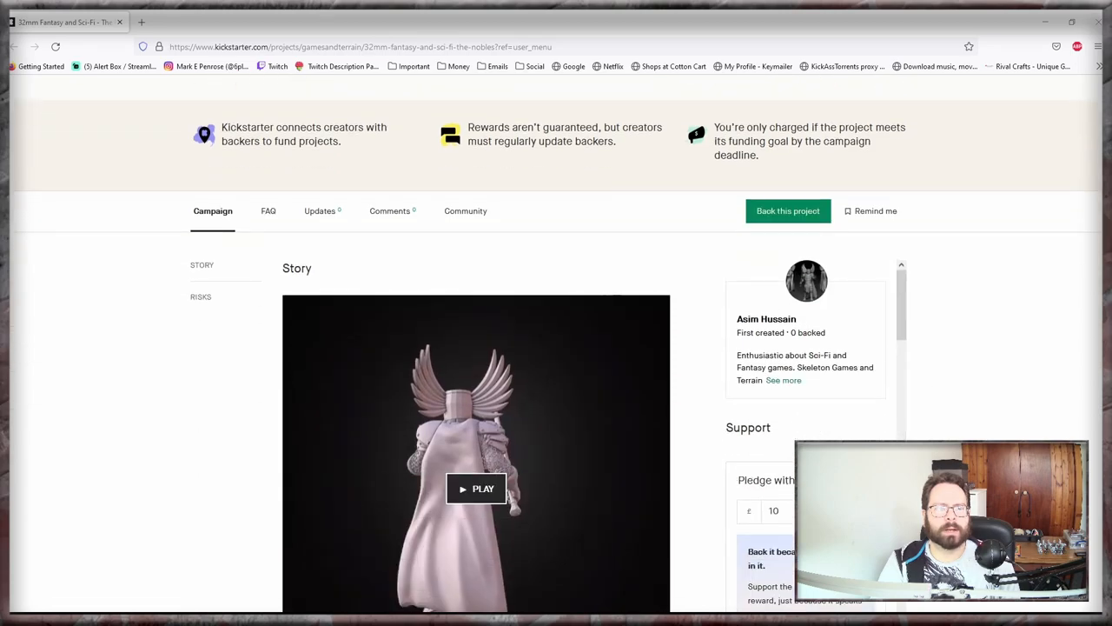
pyautogui.scroll(-3)
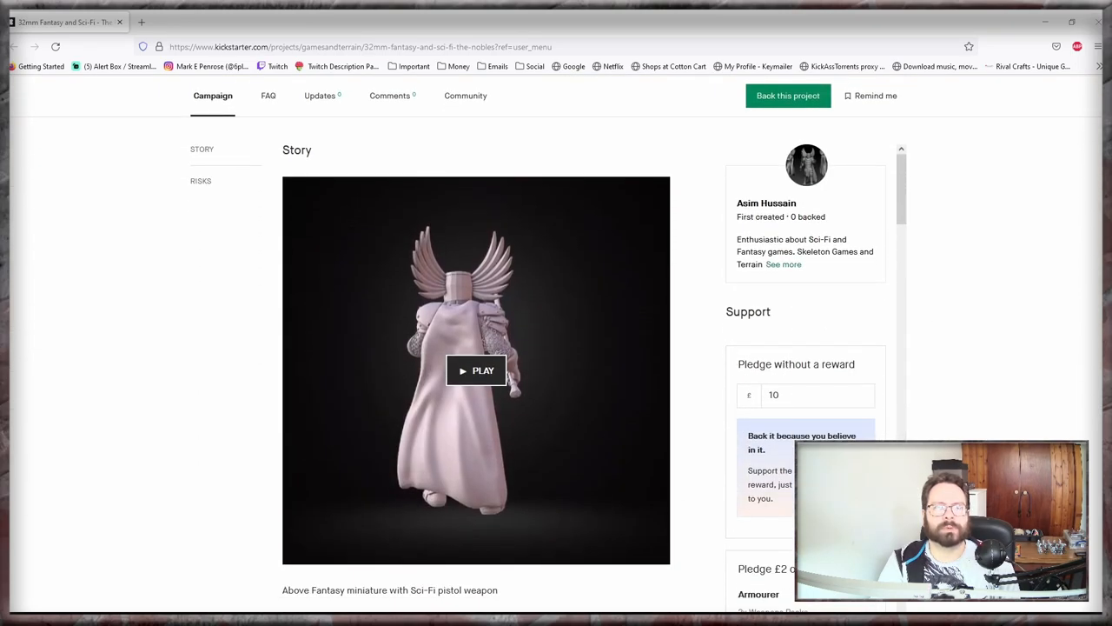
pyautogui.scroll(-3)
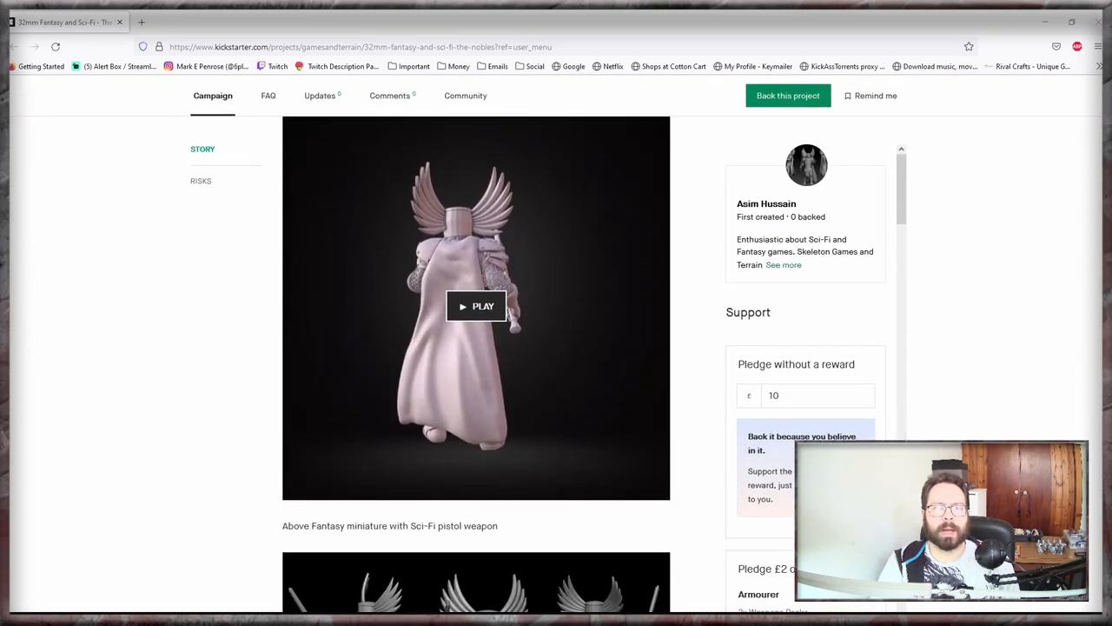
pyautogui.scroll(-3)
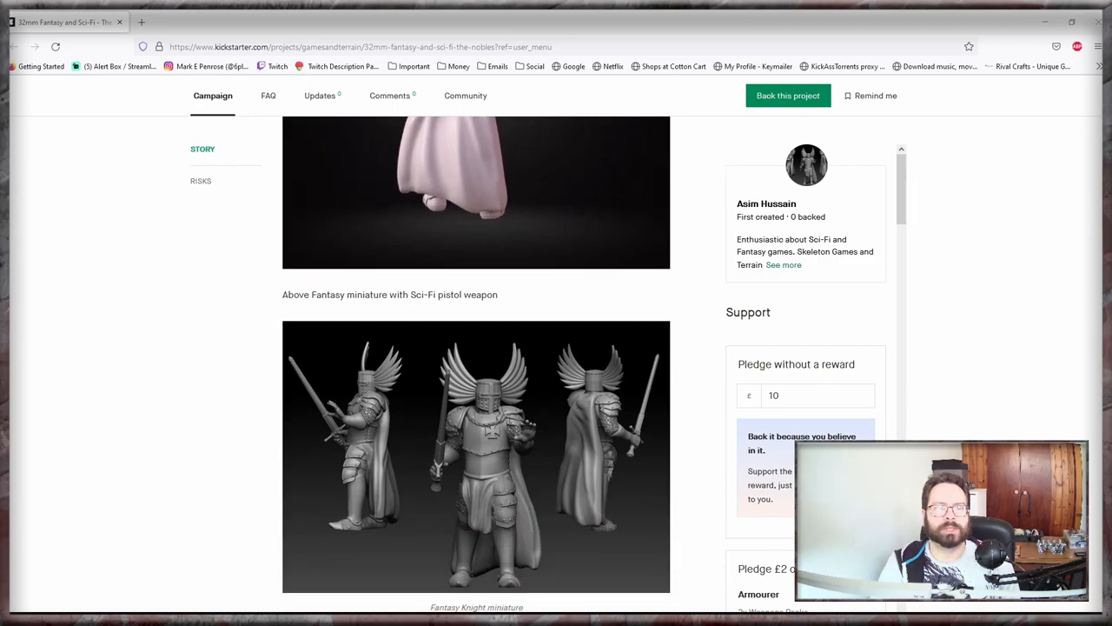
pyautogui.scroll(-3)
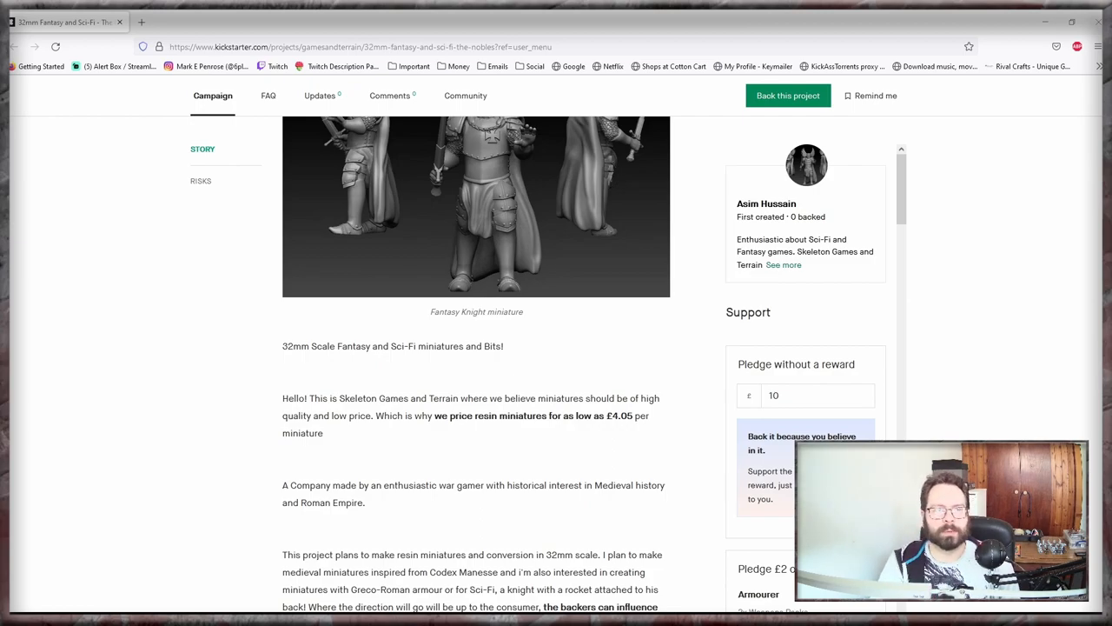
pyautogui.scroll(-3)
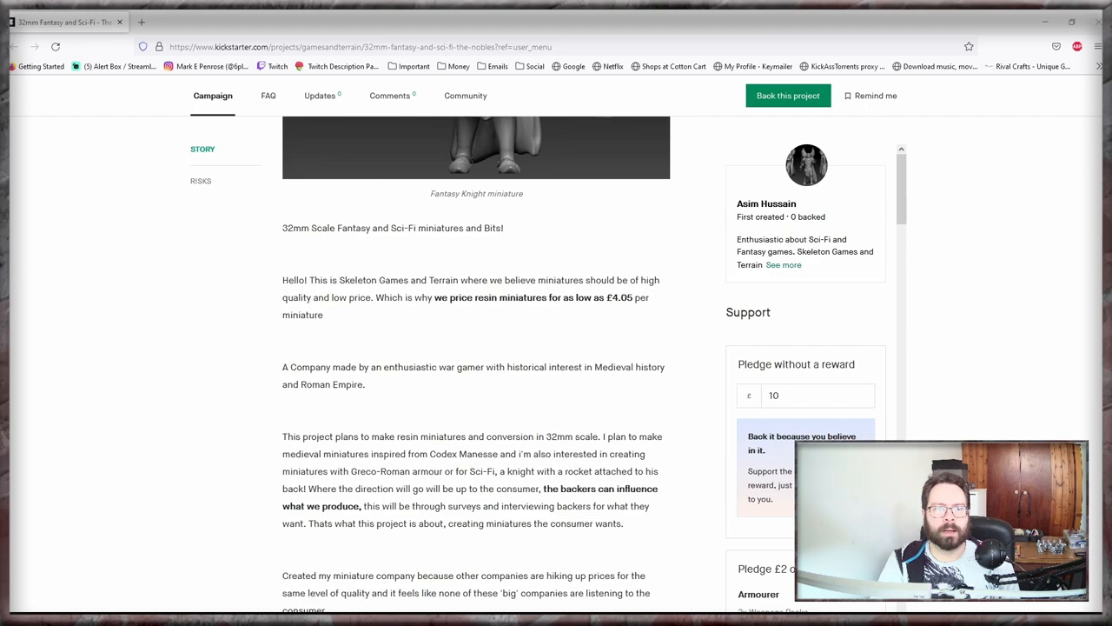
# Step: Continue down through the weapon packs to the 'What do I get?' heading
pyautogui.scroll(-3)
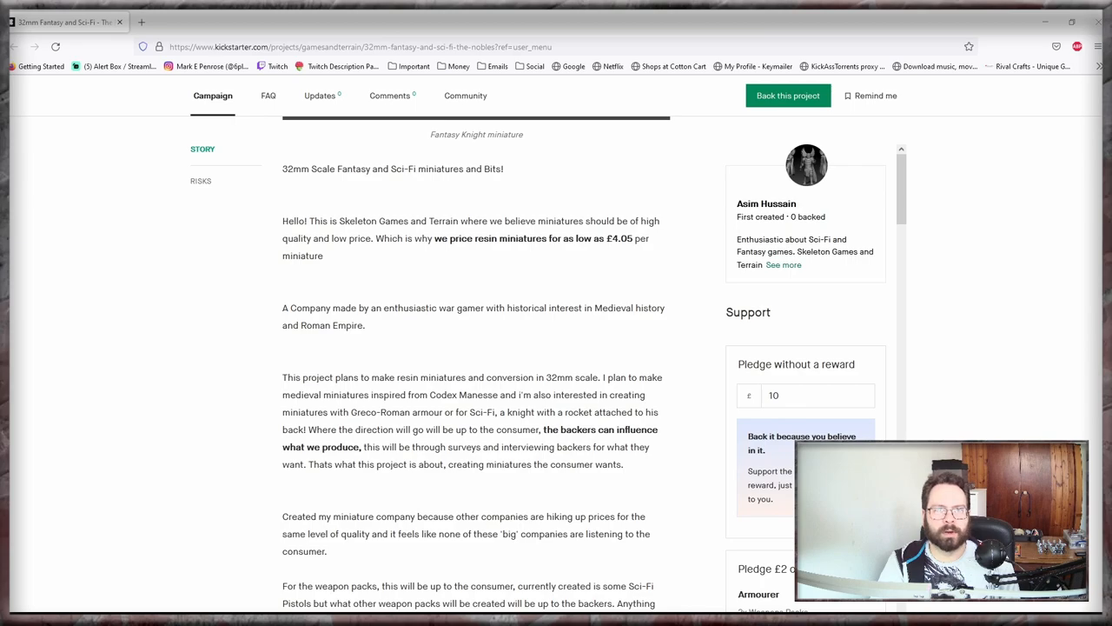
pyautogui.scroll(-3)
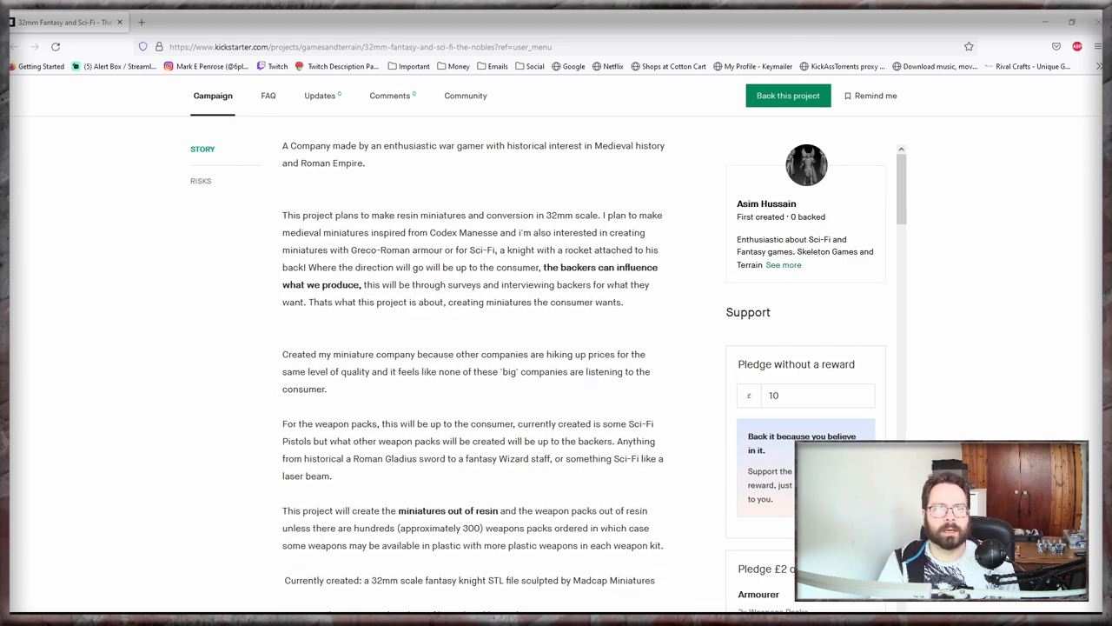
pyautogui.scroll(-3)
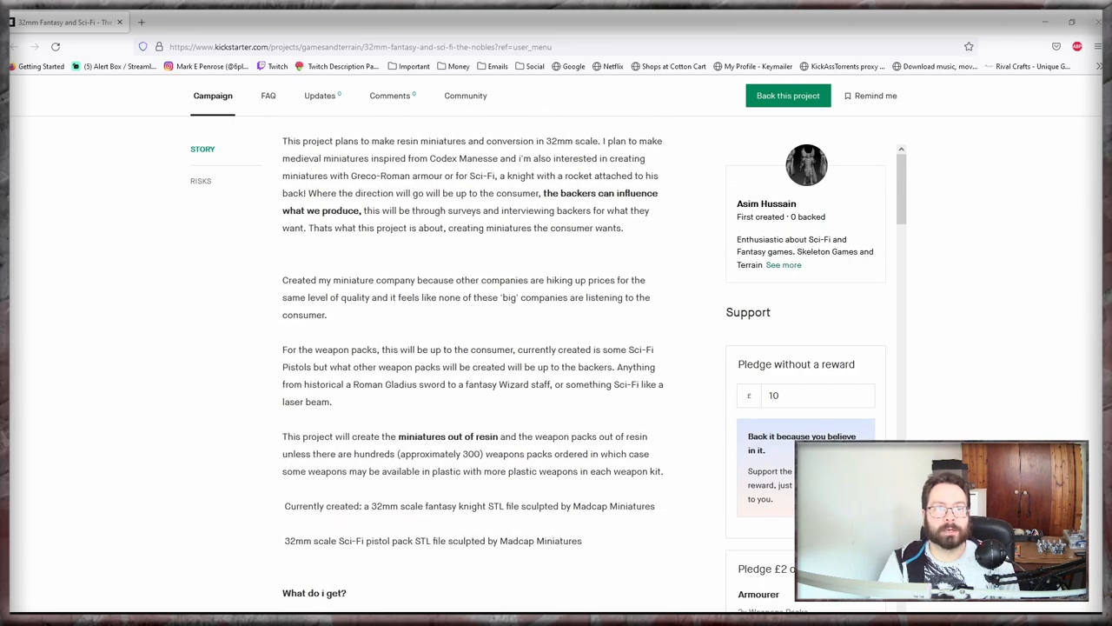
pyautogui.scroll(-3)
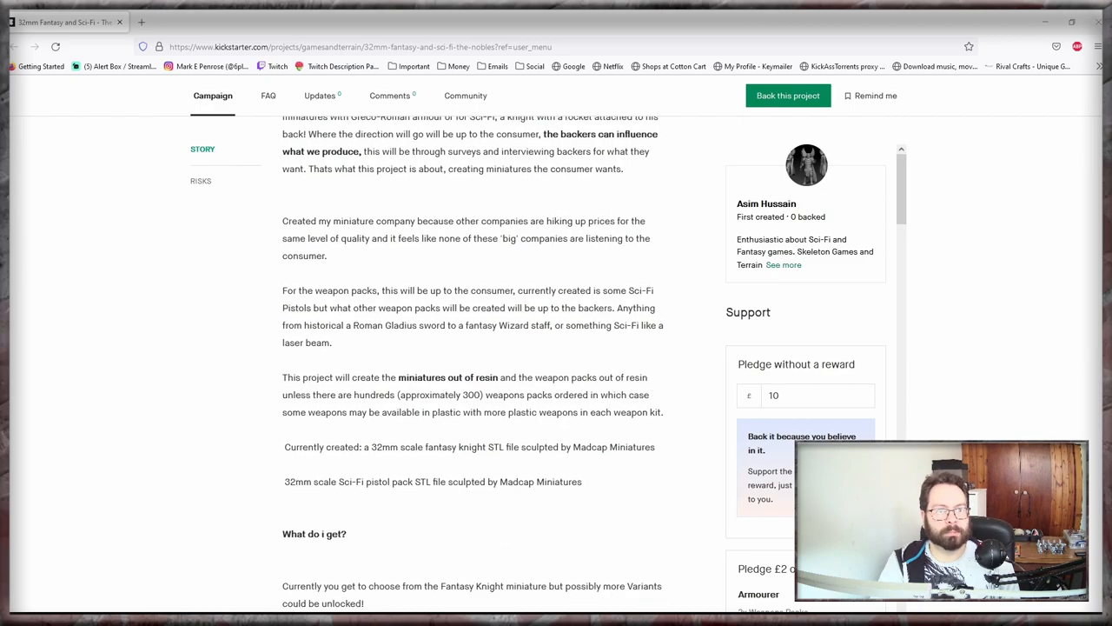
pyautogui.scroll(-3)
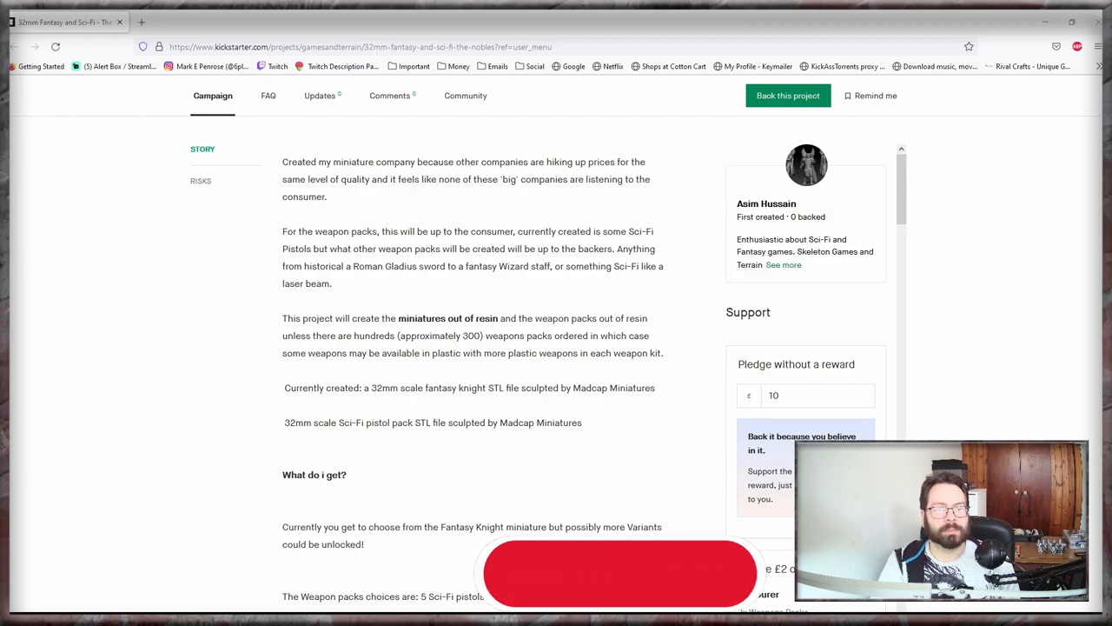
# Step: Scroll down through the four stretch-goal banners (£1000 to £4800) to the Schedule section
pyautogui.scroll(-3)
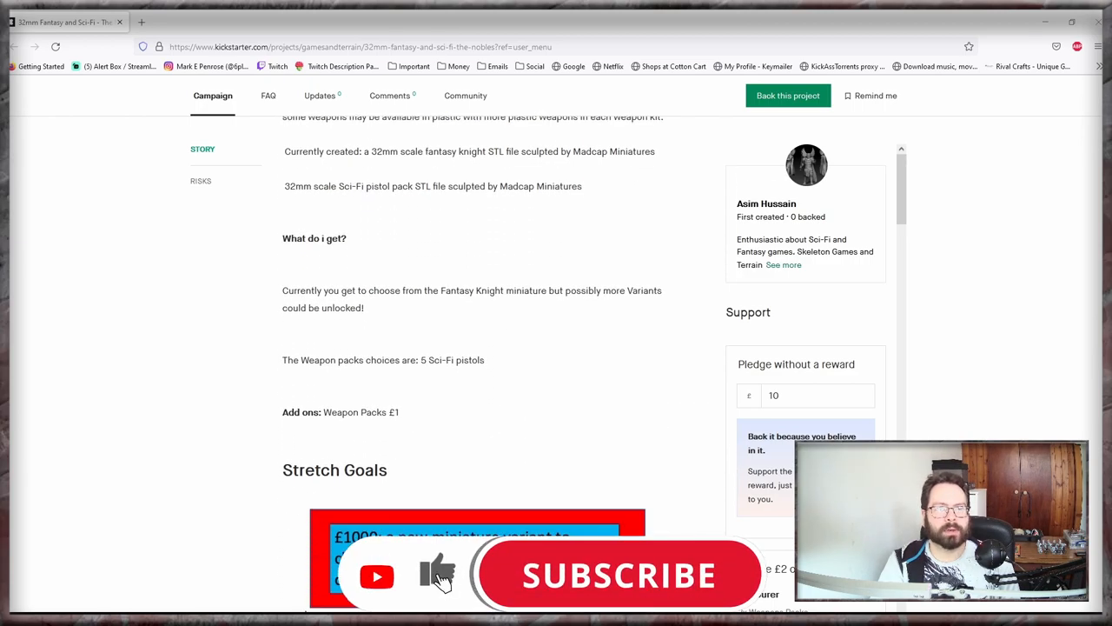
pyautogui.scroll(-3)
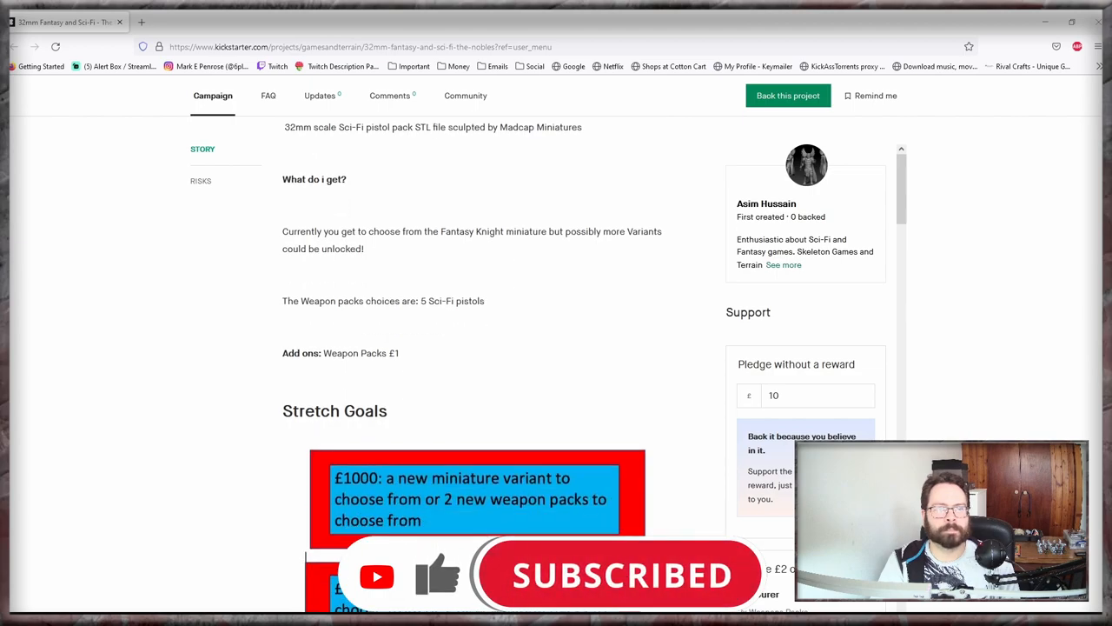
pyautogui.scroll(-3)
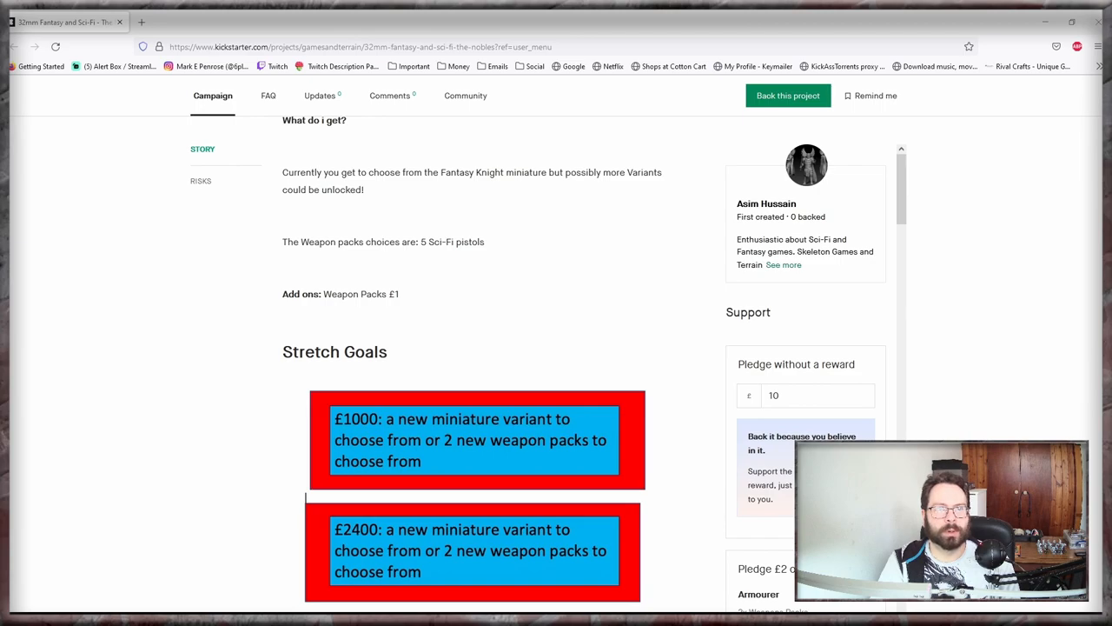
pyautogui.scroll(-3)
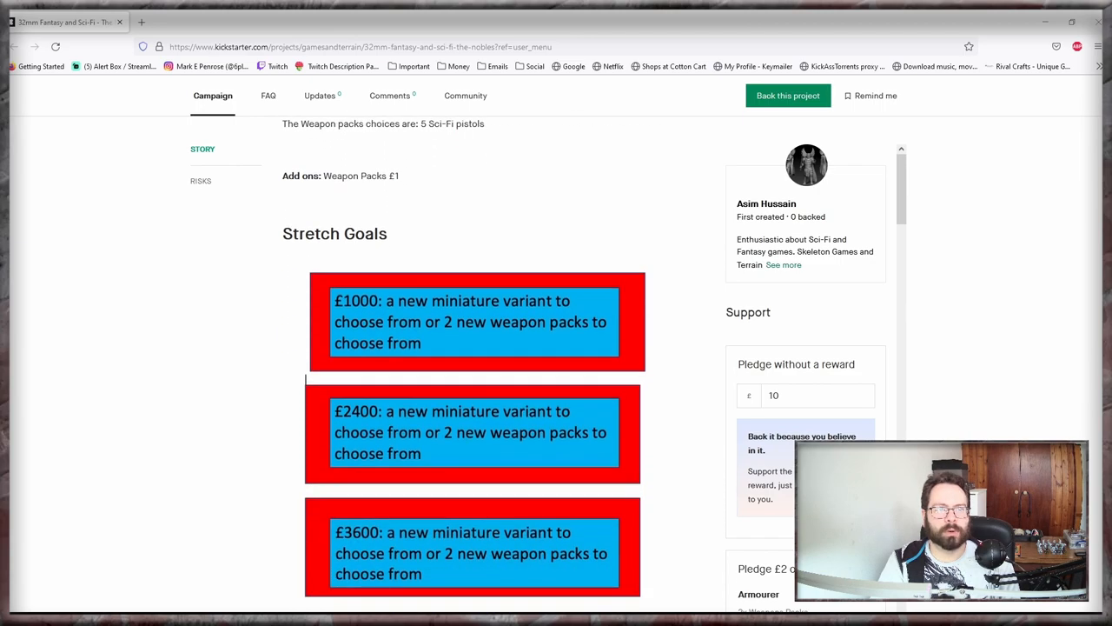
pyautogui.scroll(-3)
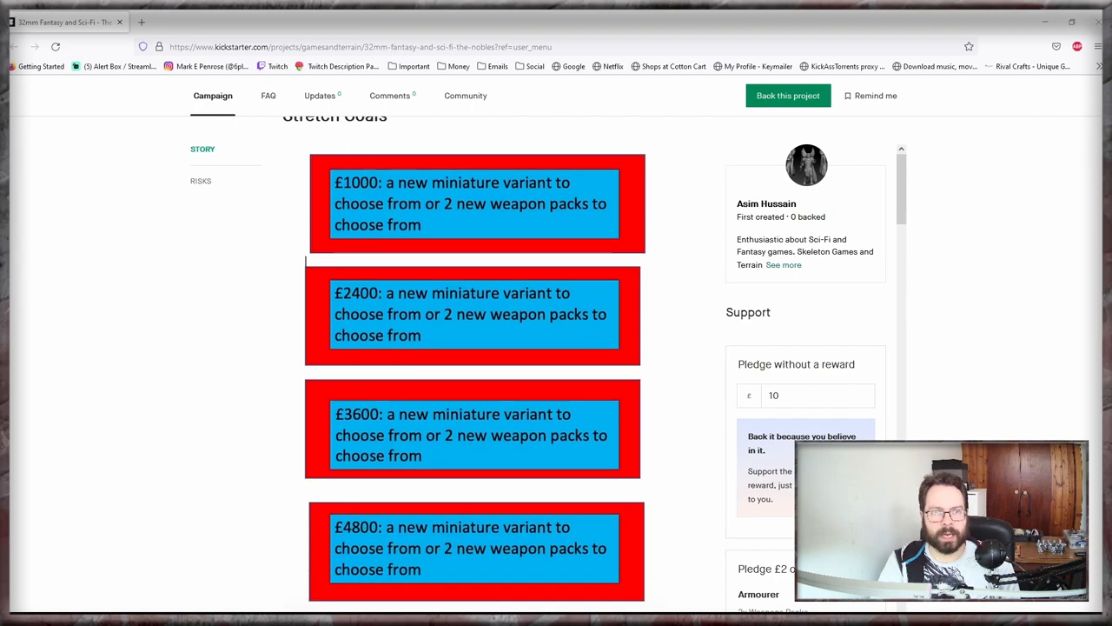
pyautogui.scroll(-3)
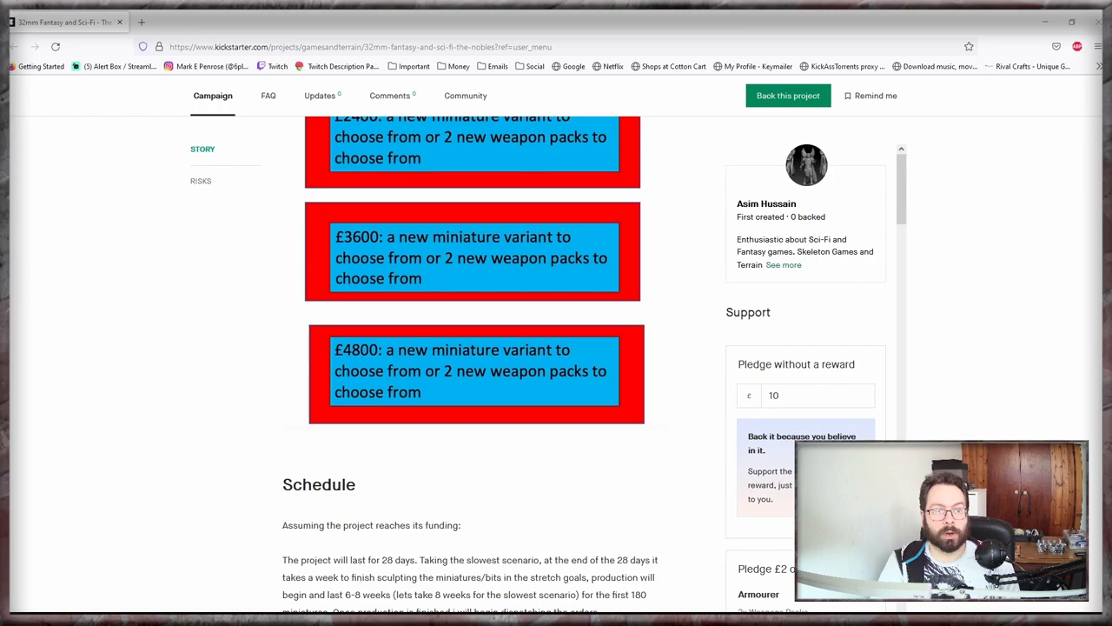
pyautogui.scroll(-3)
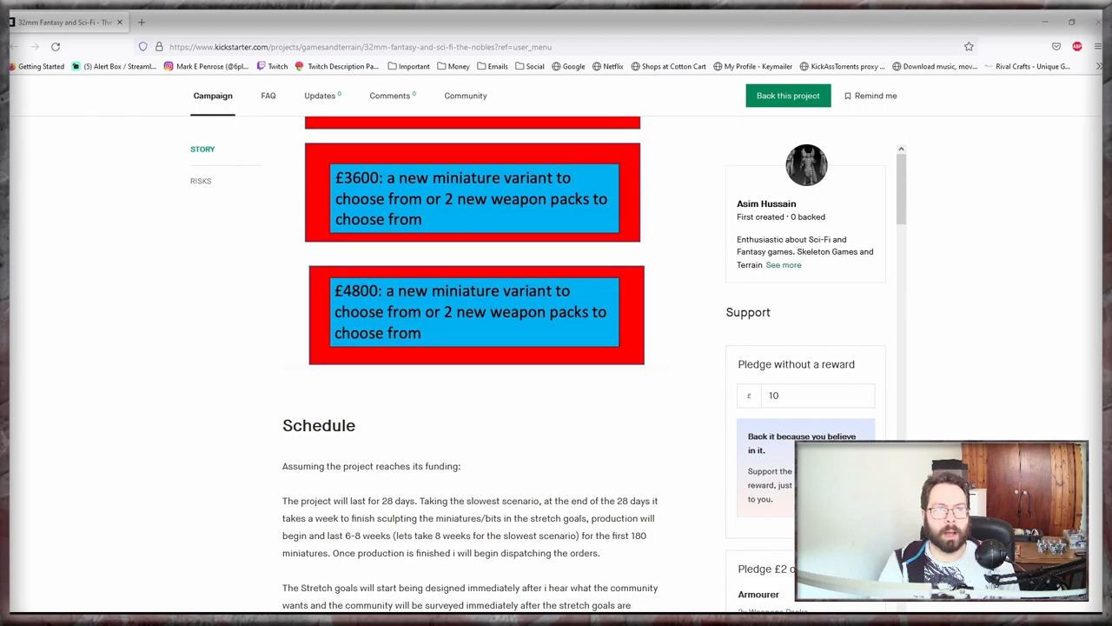
pyautogui.scroll(-3)
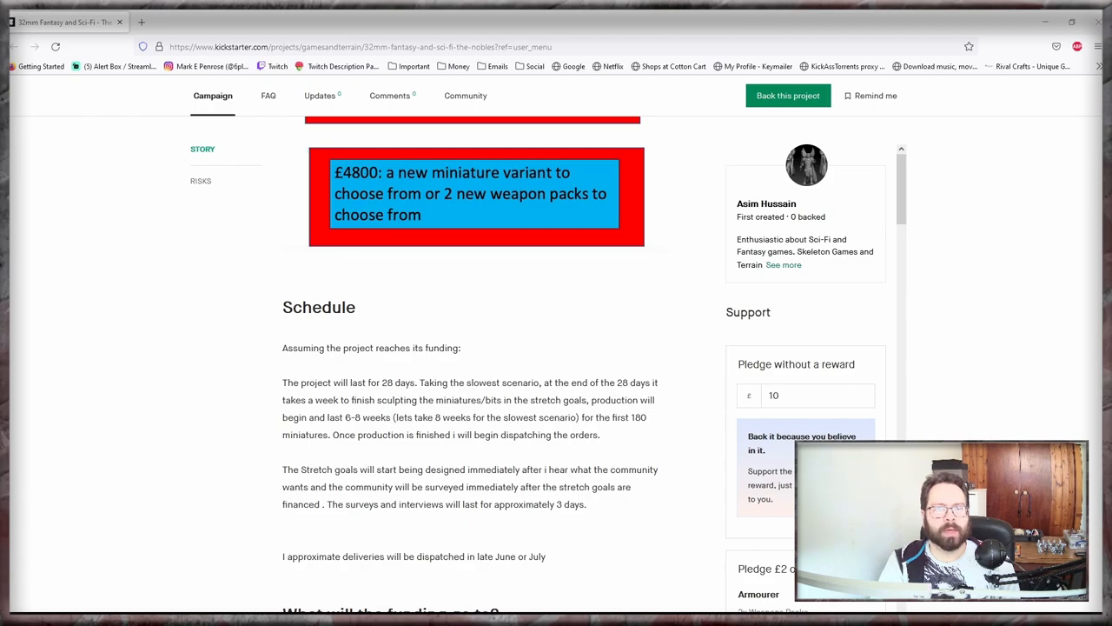
# Step: Scroll down through the funding-use and Risks sections below the schedule
pyautogui.scroll(-3)
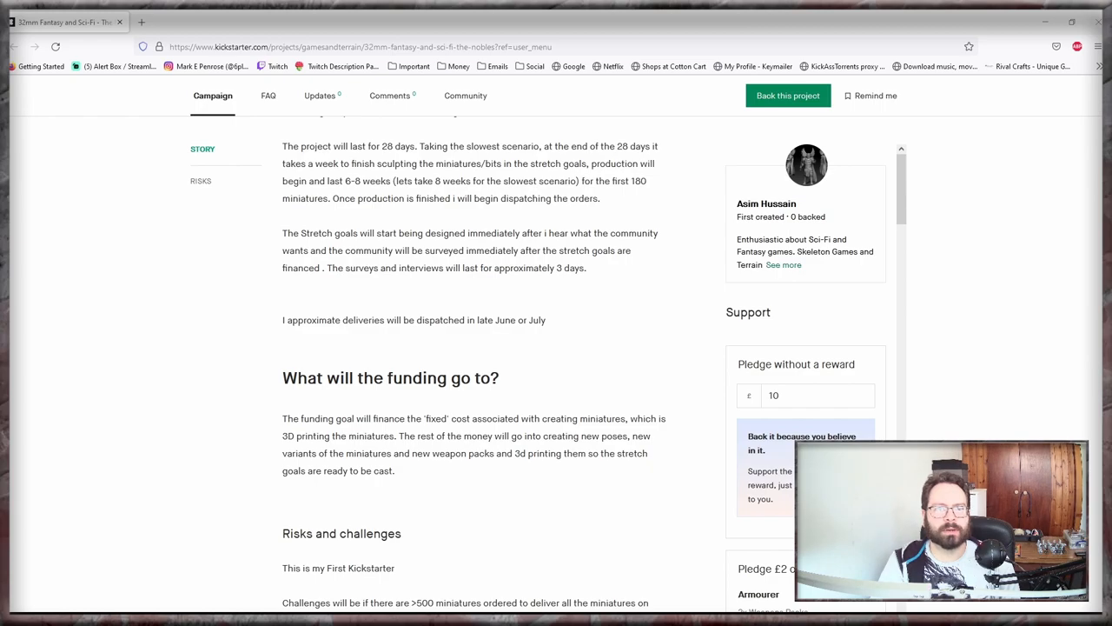
pyautogui.scroll(-3)
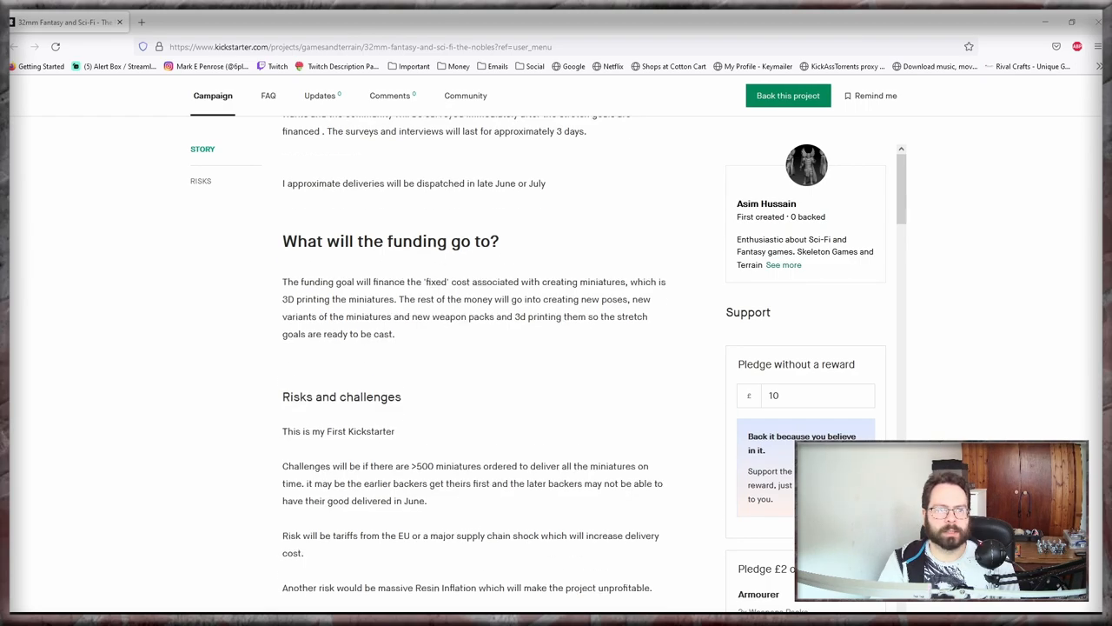
pyautogui.scroll(-3)
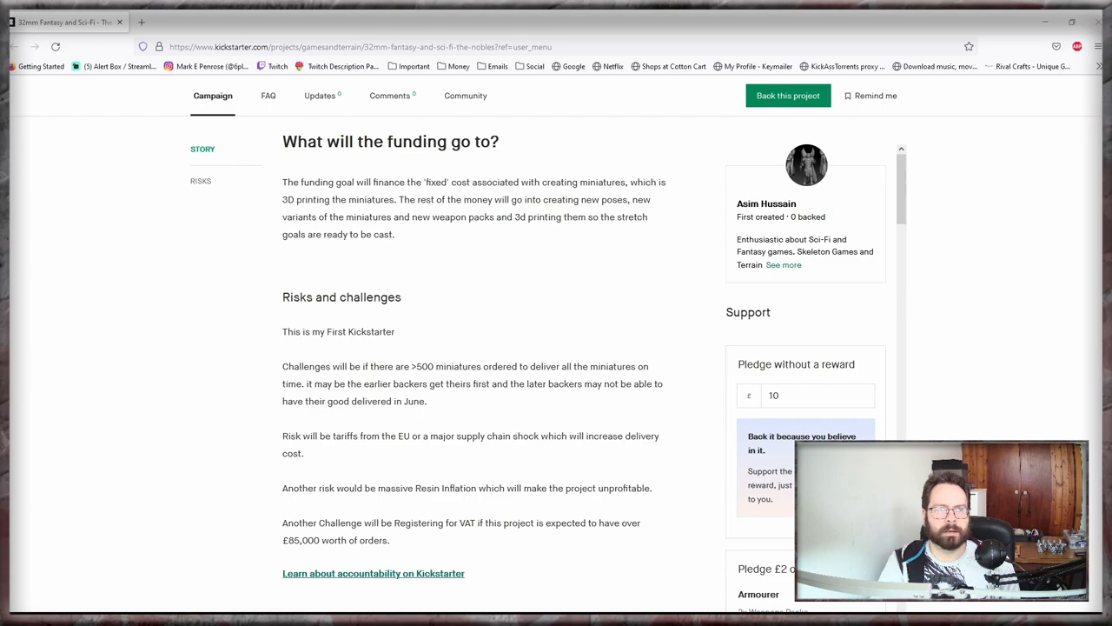
# Step: Scroll back up to the campaign title, trailer and funding summary
pyautogui.scroll(3)
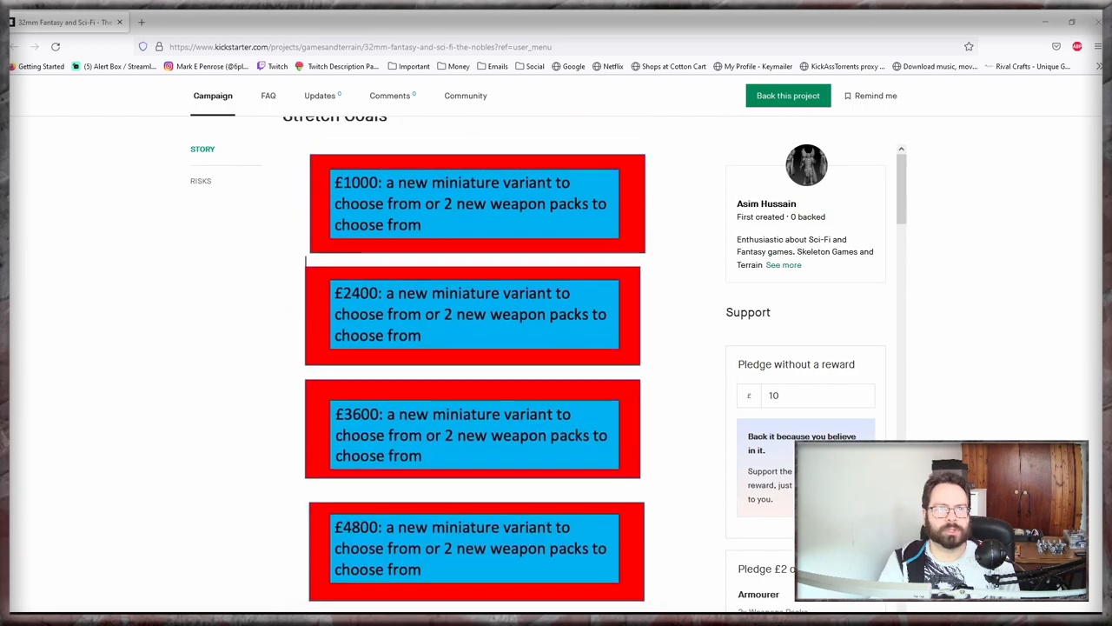
pyautogui.scroll(3)
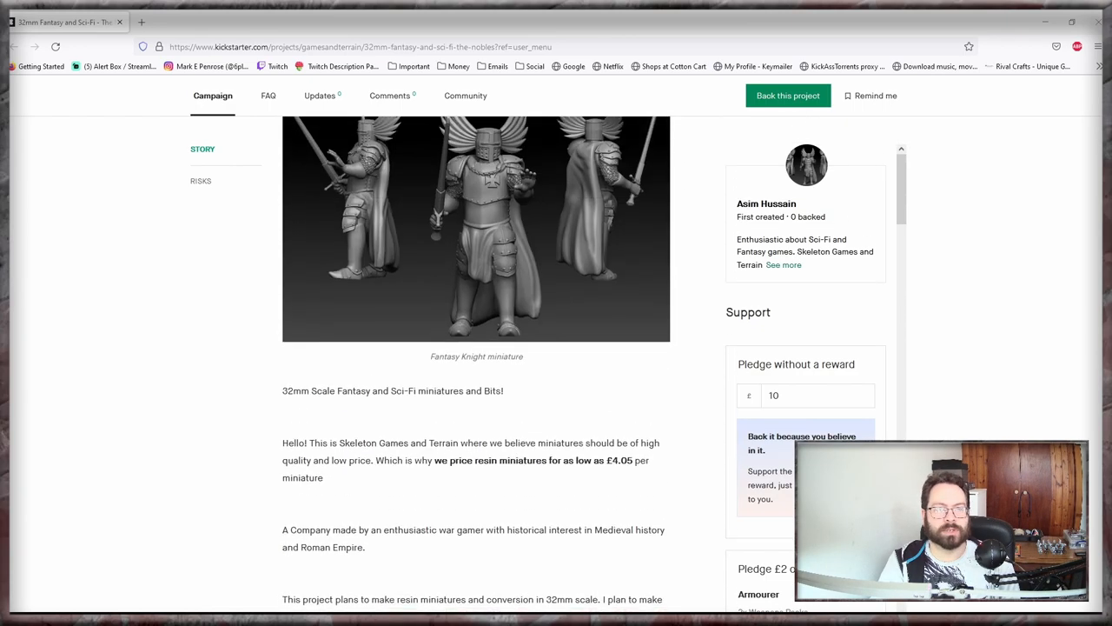
pyautogui.scroll(3)
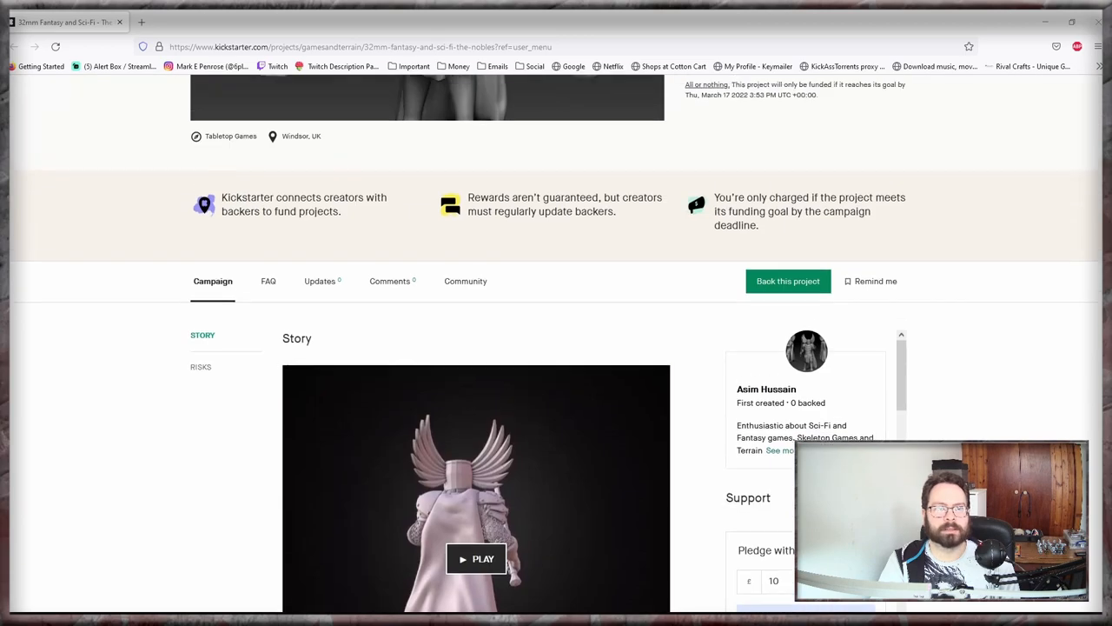
pyautogui.scroll(3)
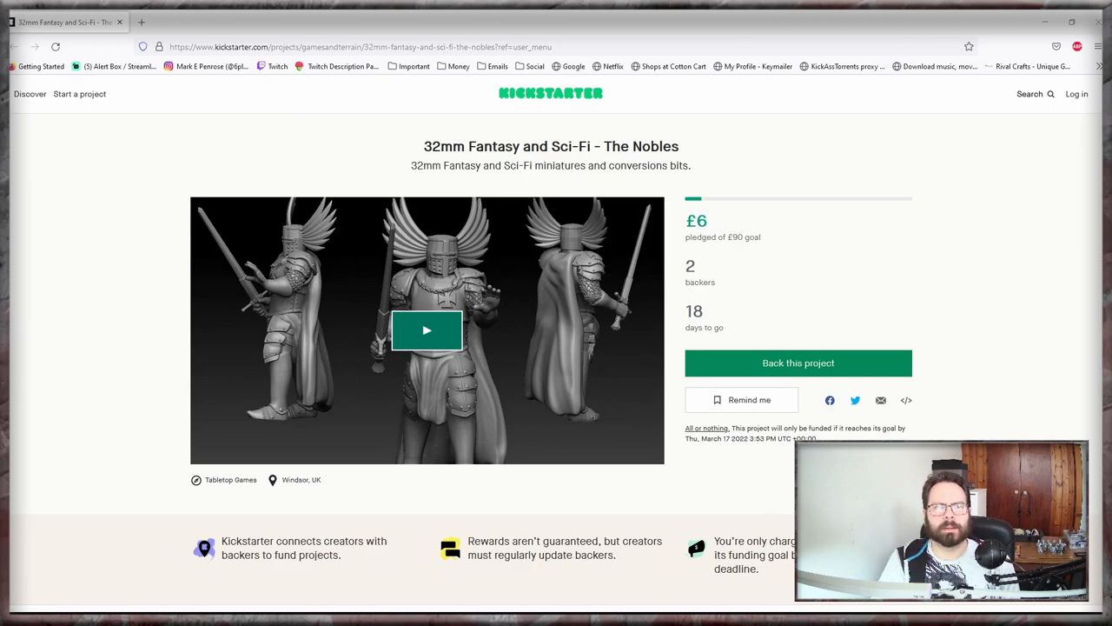
# Step: Play the campaign trailer through to its closing 7%-of-goal screen
pyautogui.click(426, 330)
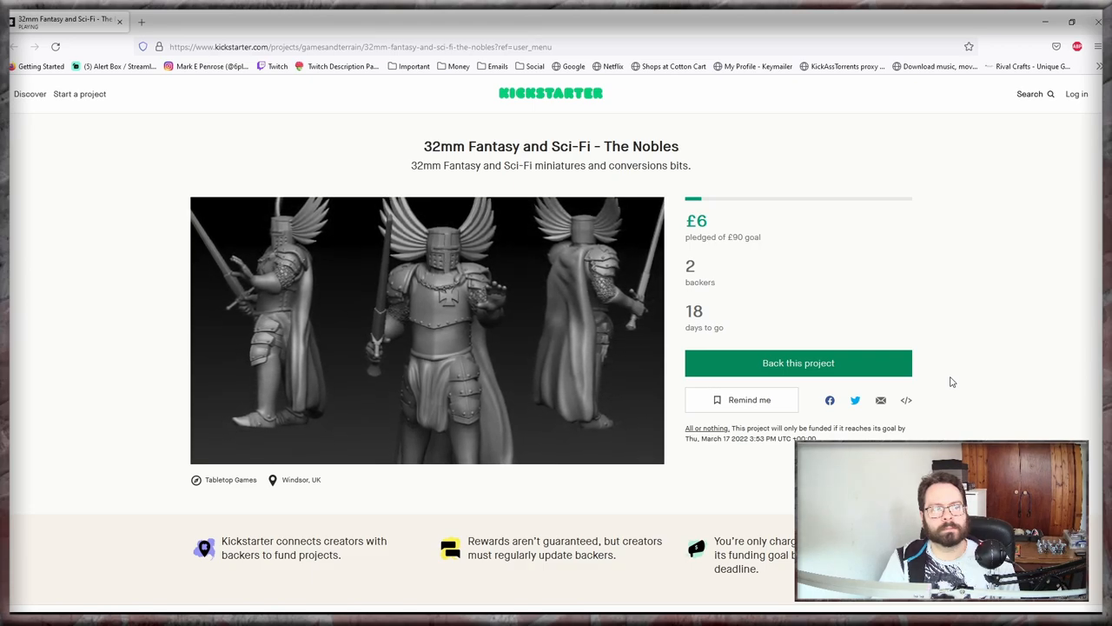
pyautogui.click(428, 330)
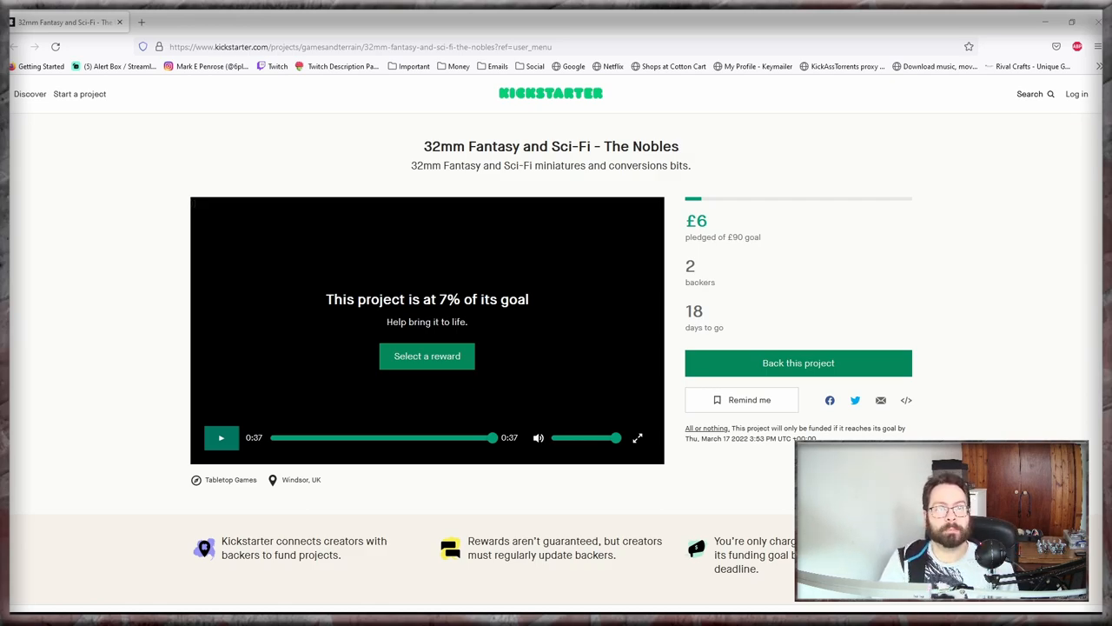
pyautogui.scroll(-3)
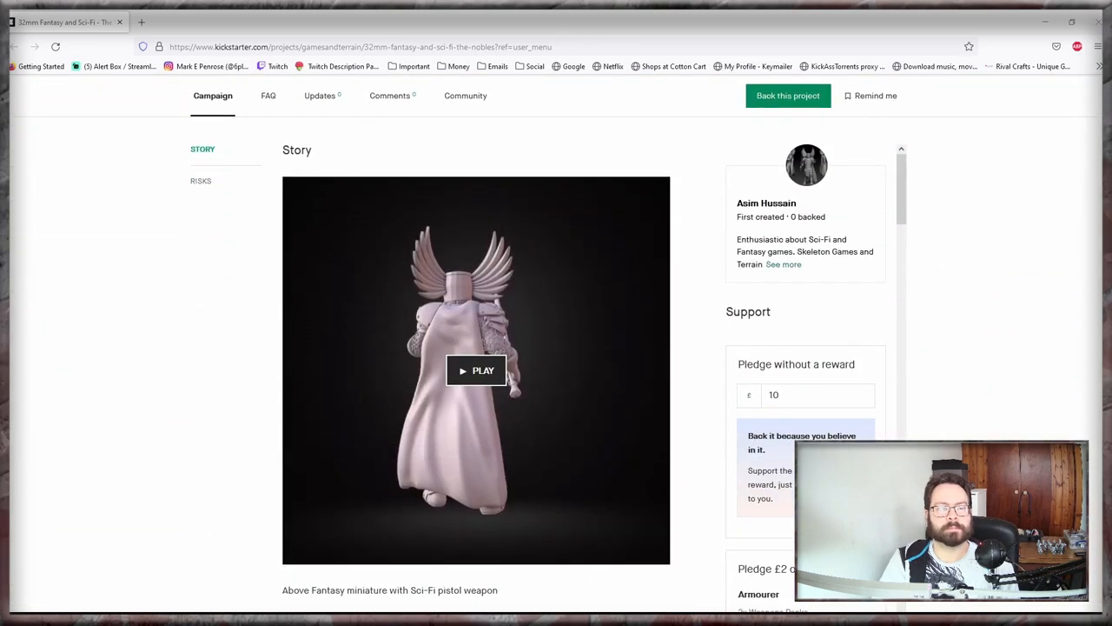
pyautogui.scroll(-3)
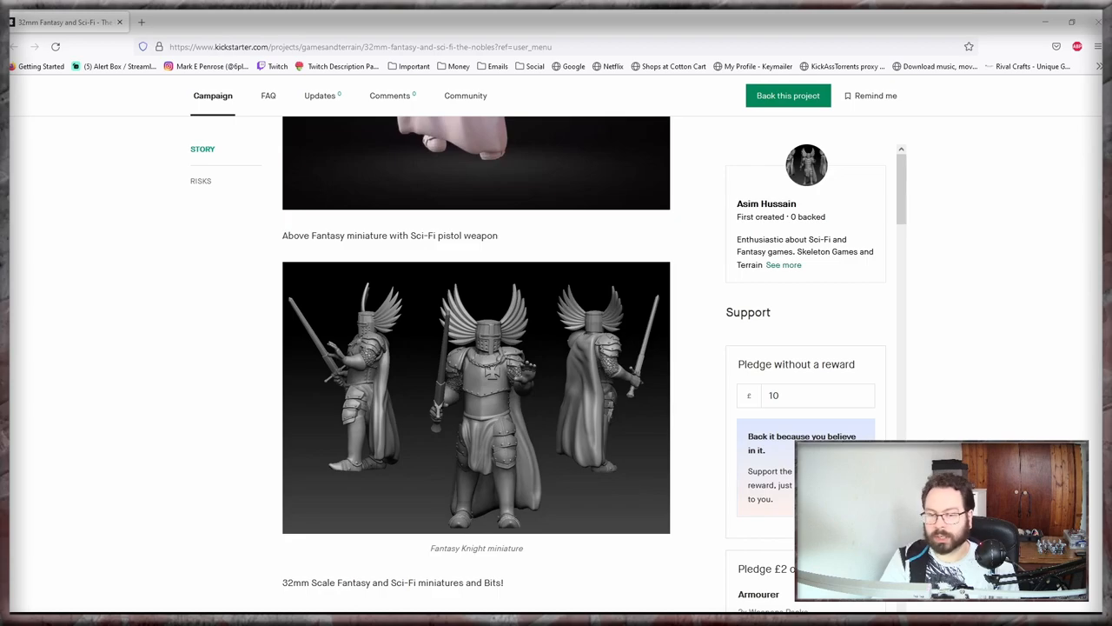
pyautogui.scroll(3)
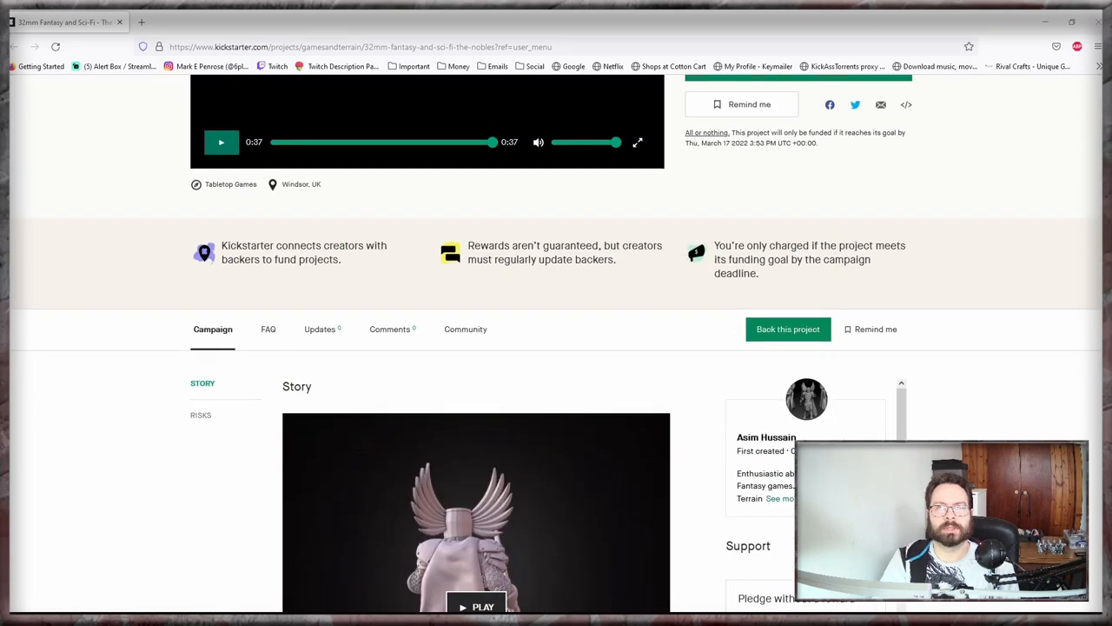
pyautogui.scroll(3)
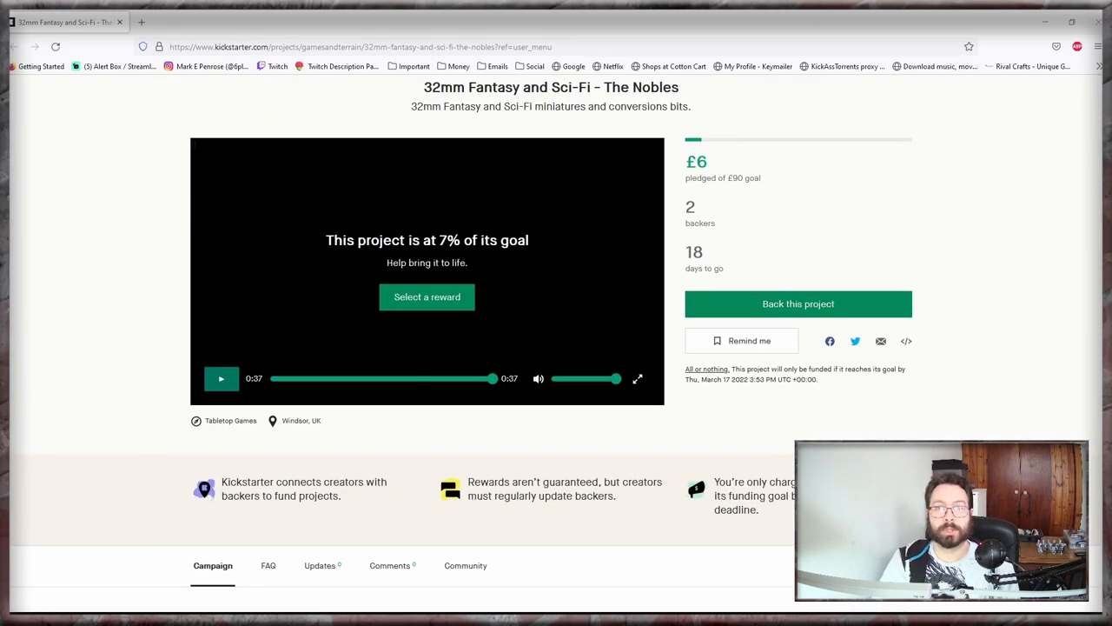
pyautogui.scroll(3)
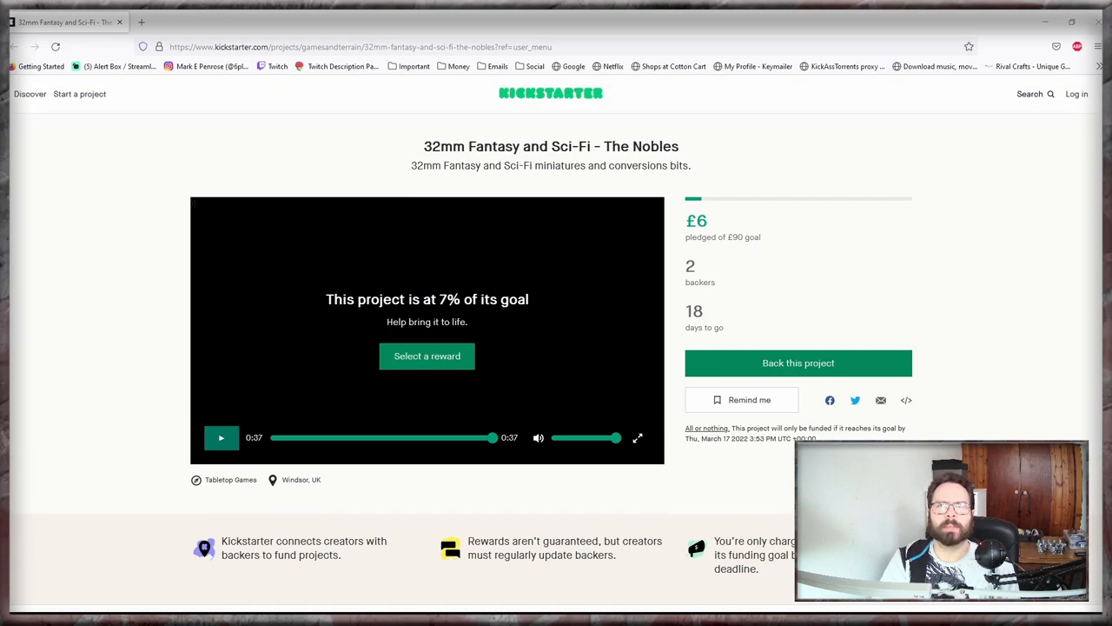
pyautogui.scroll(-3)
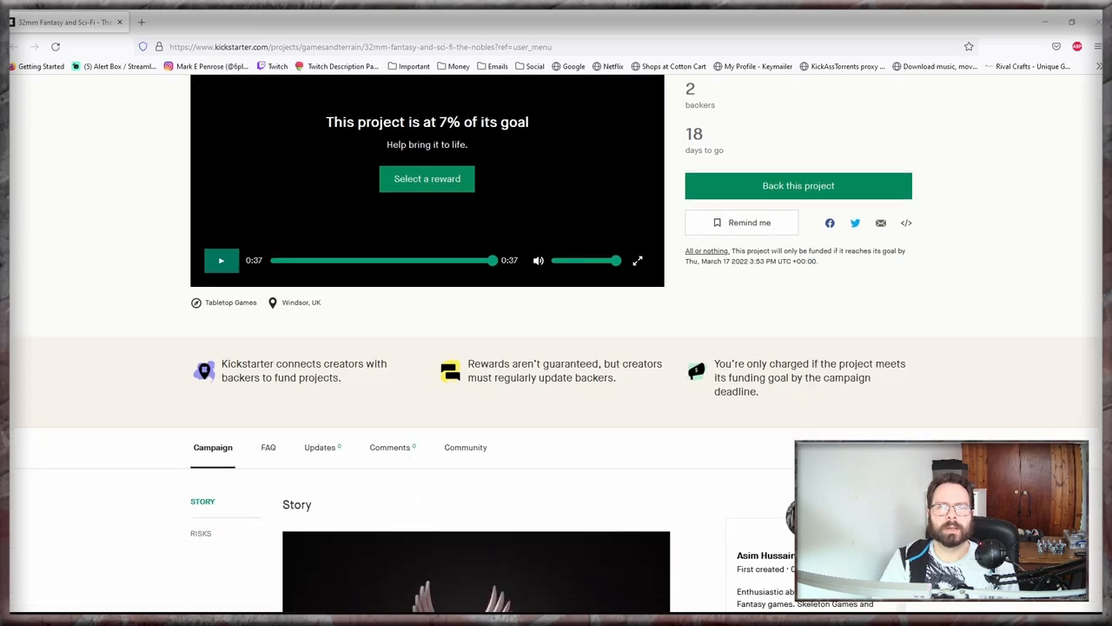
pyautogui.scroll(-3)
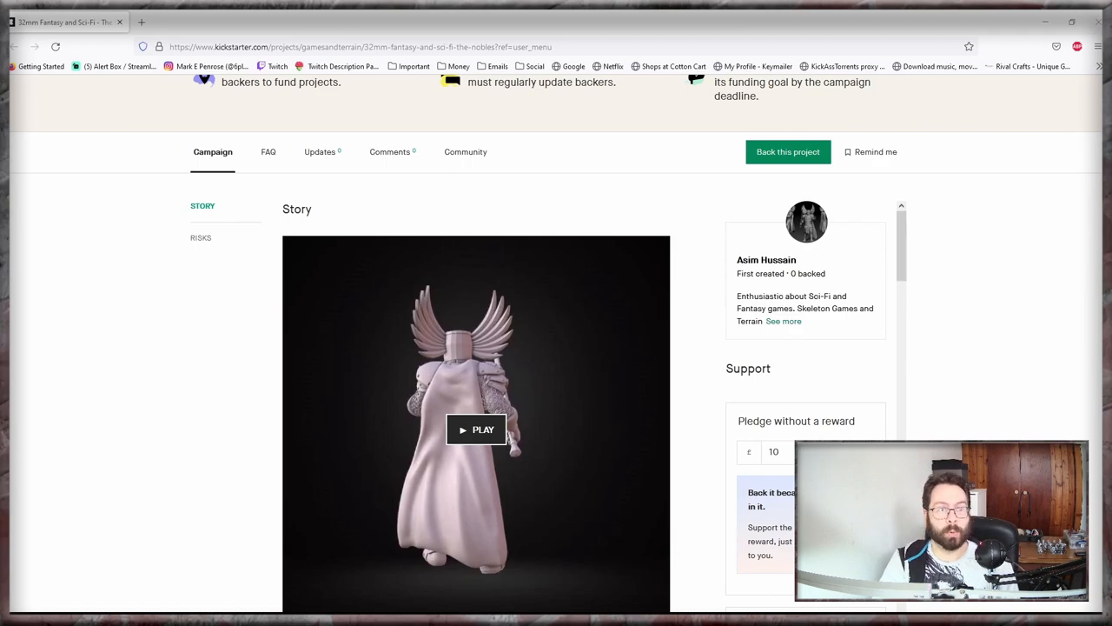
pyautogui.scroll(-3)
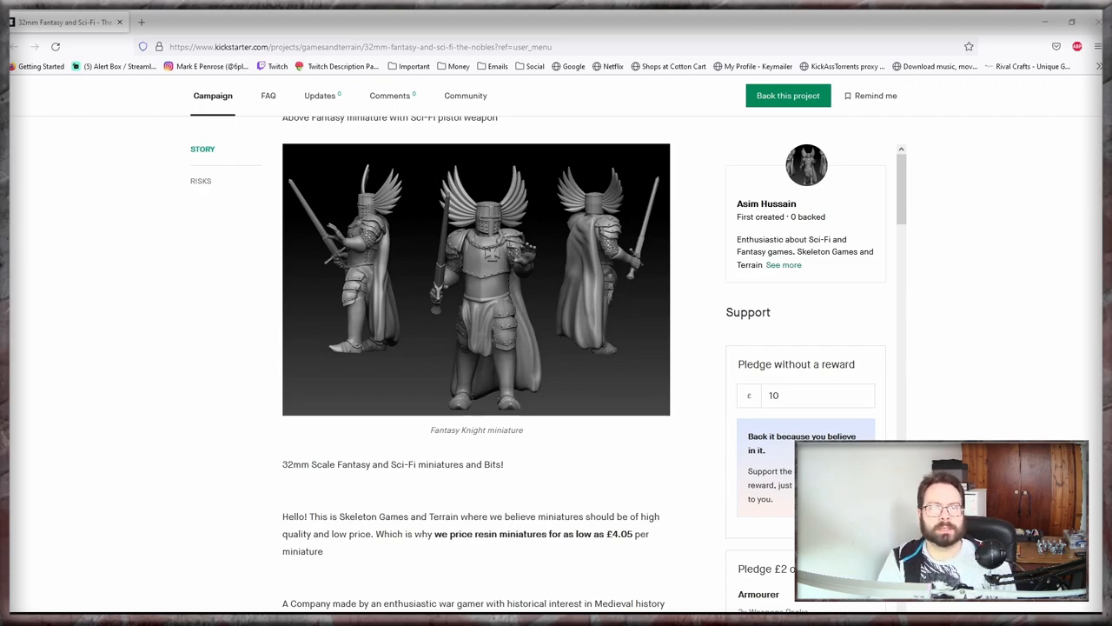
pyautogui.scroll(-3)
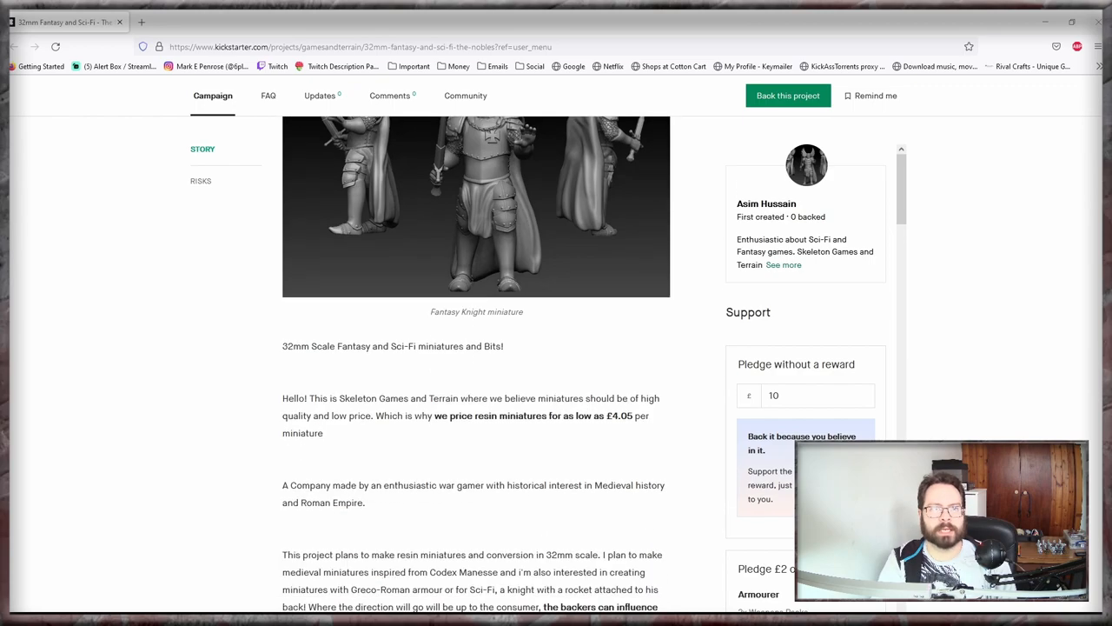
pyautogui.scroll(-3)
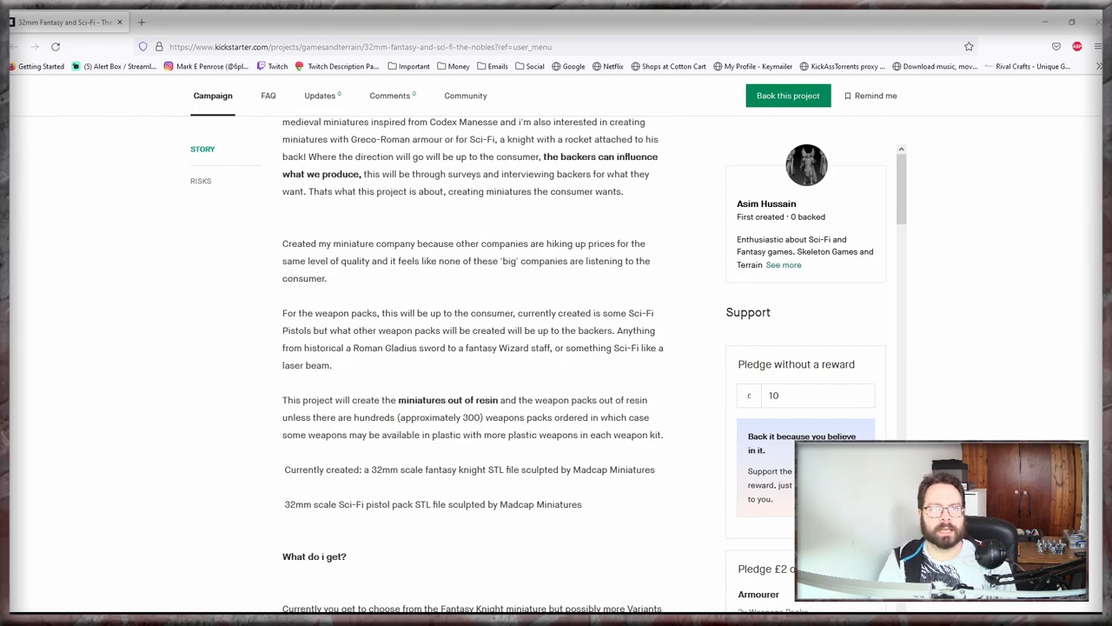
pyautogui.scroll(-3)
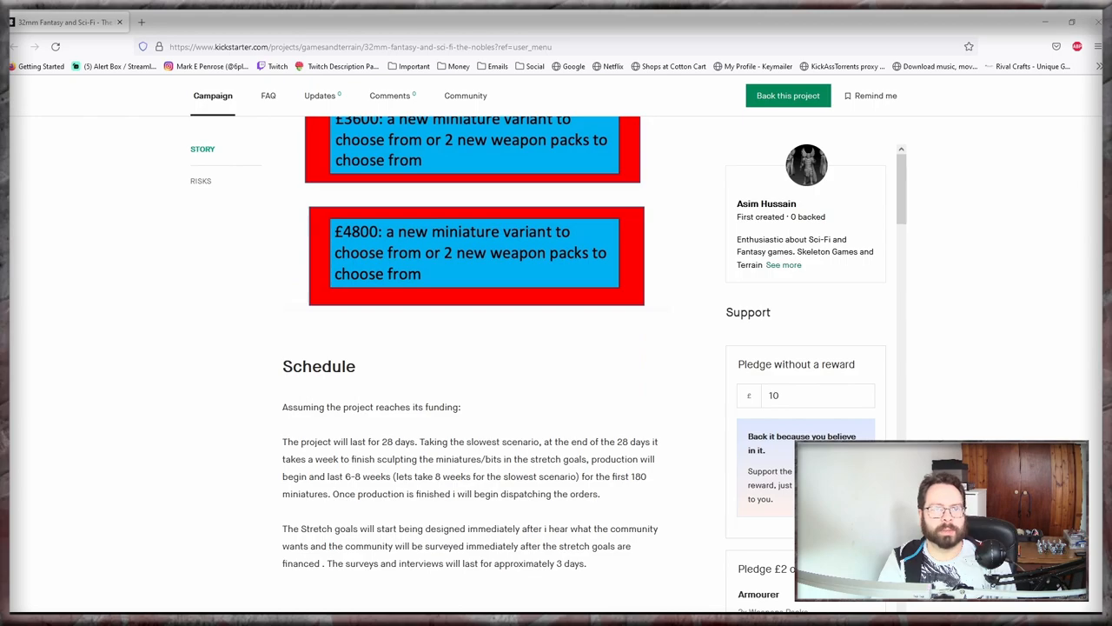
pyautogui.scroll(3)
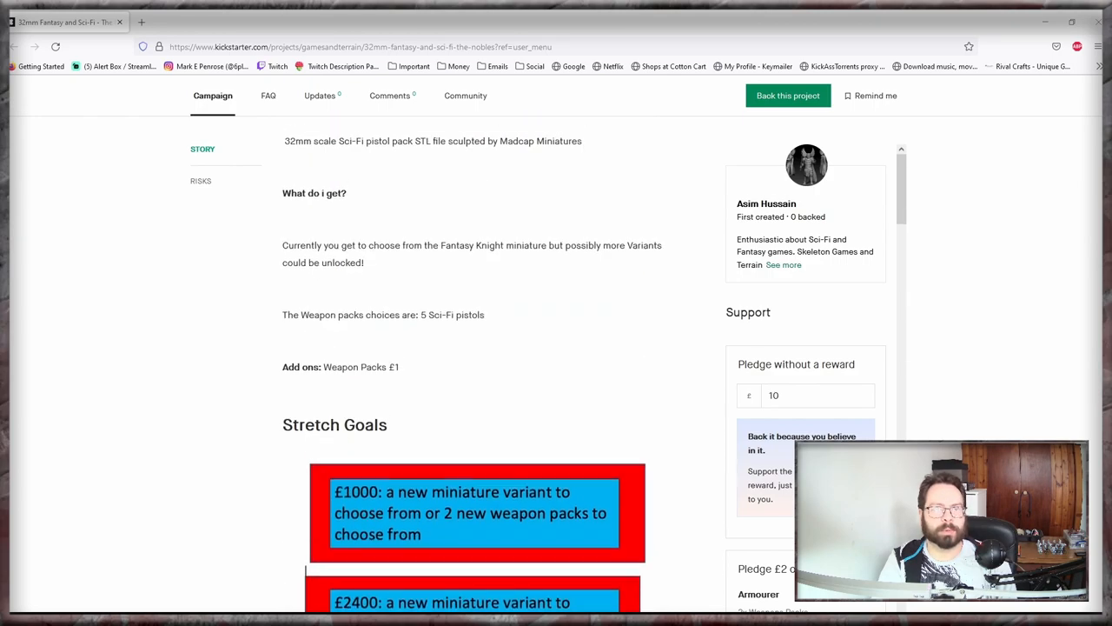
pyautogui.scroll(3)
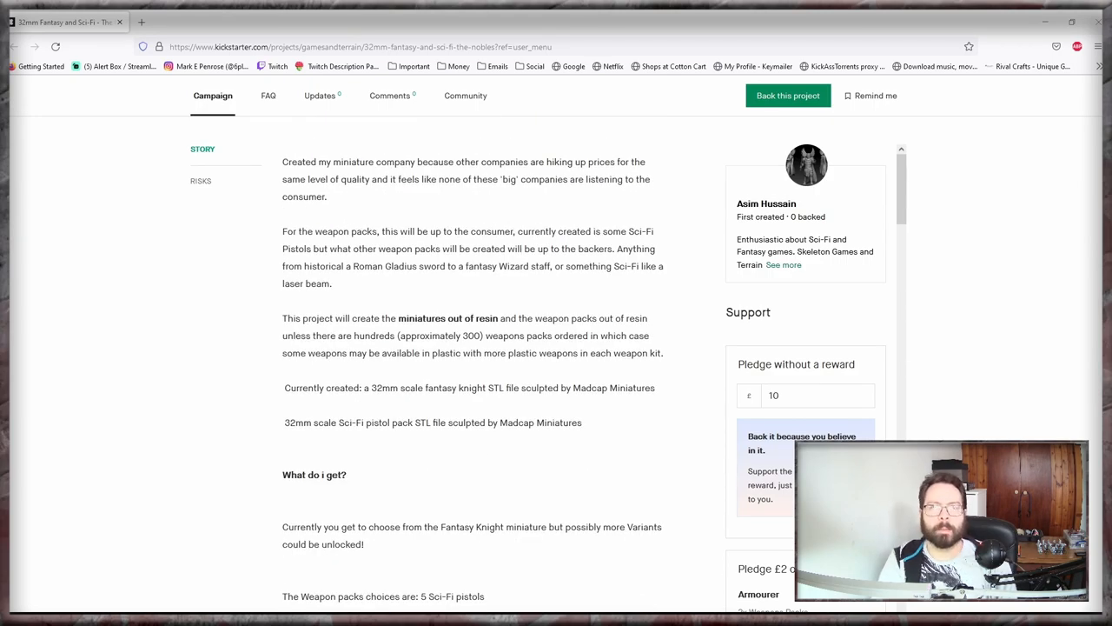
pyautogui.scroll(3)
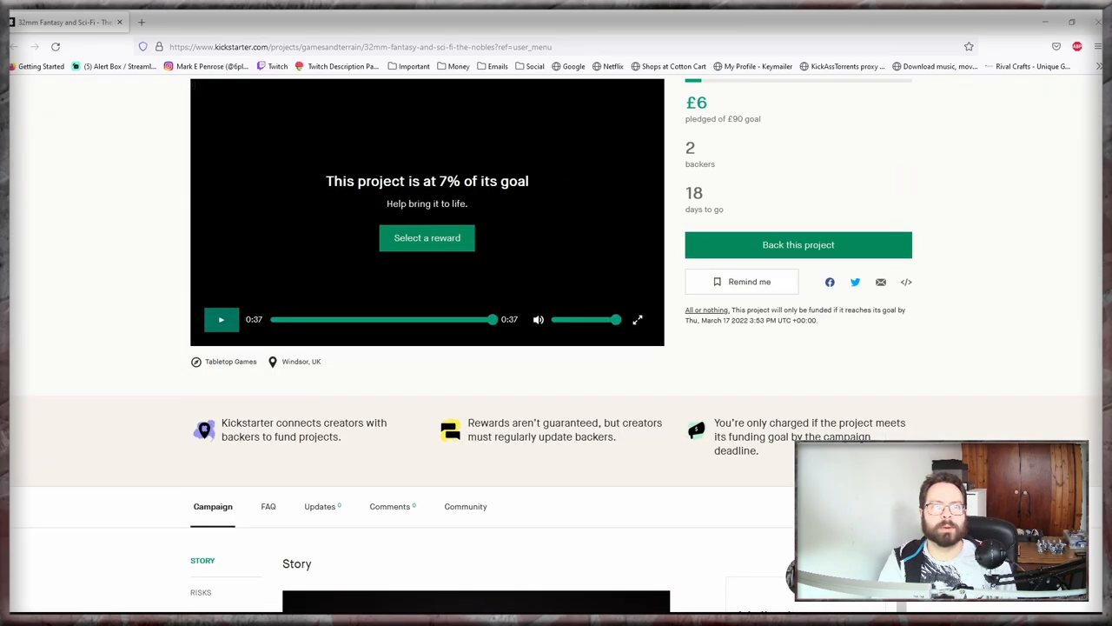
pyautogui.scroll(3)
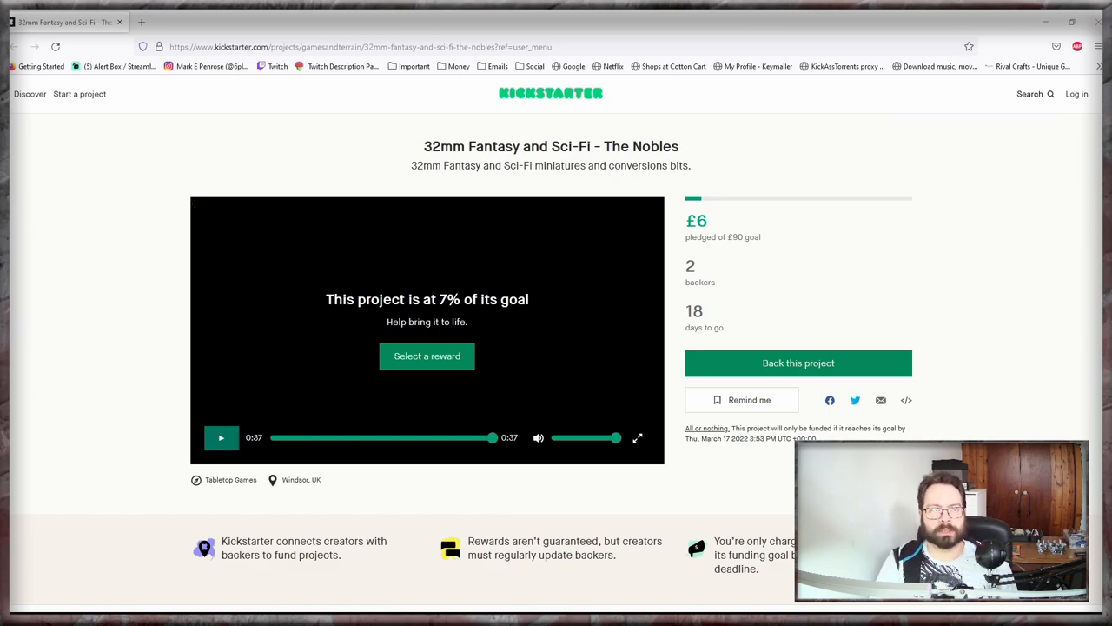
pyautogui.scroll(-3)
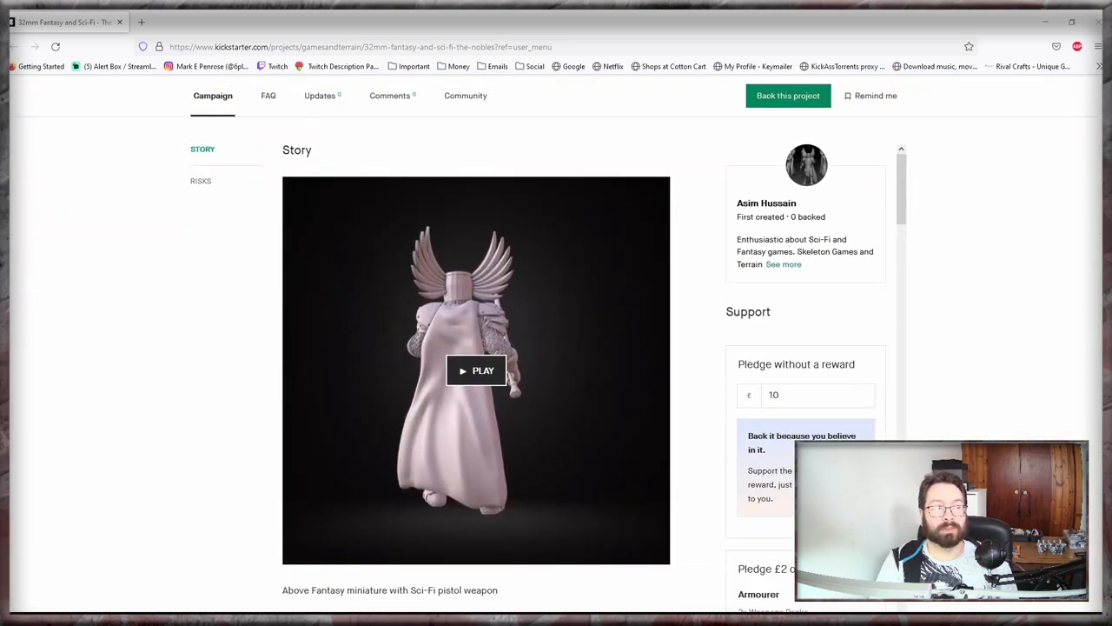
pyautogui.scroll(3)
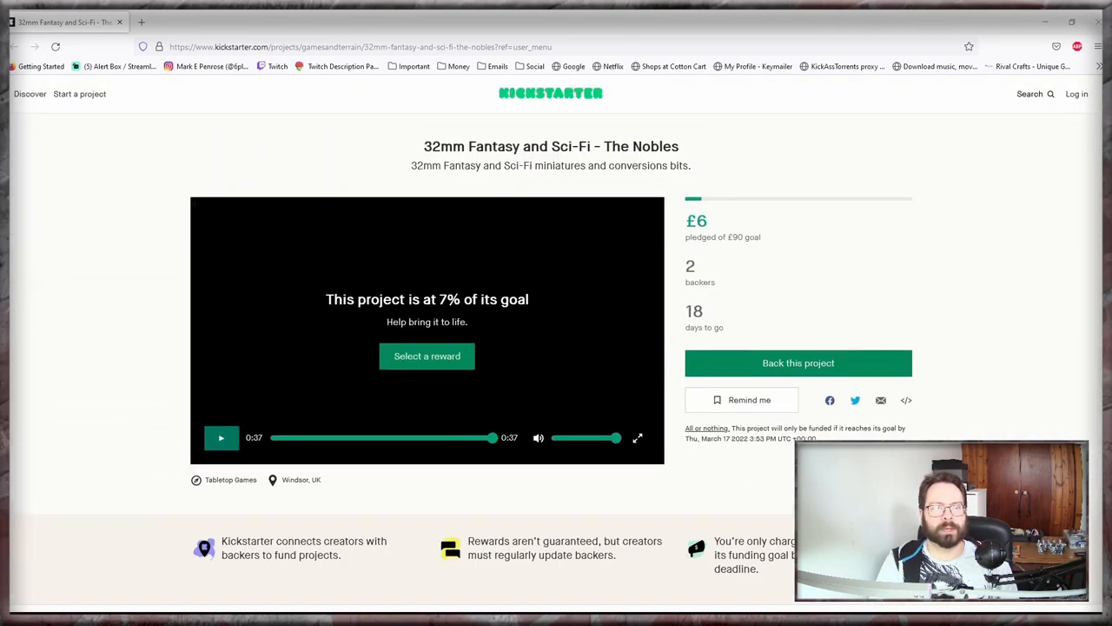